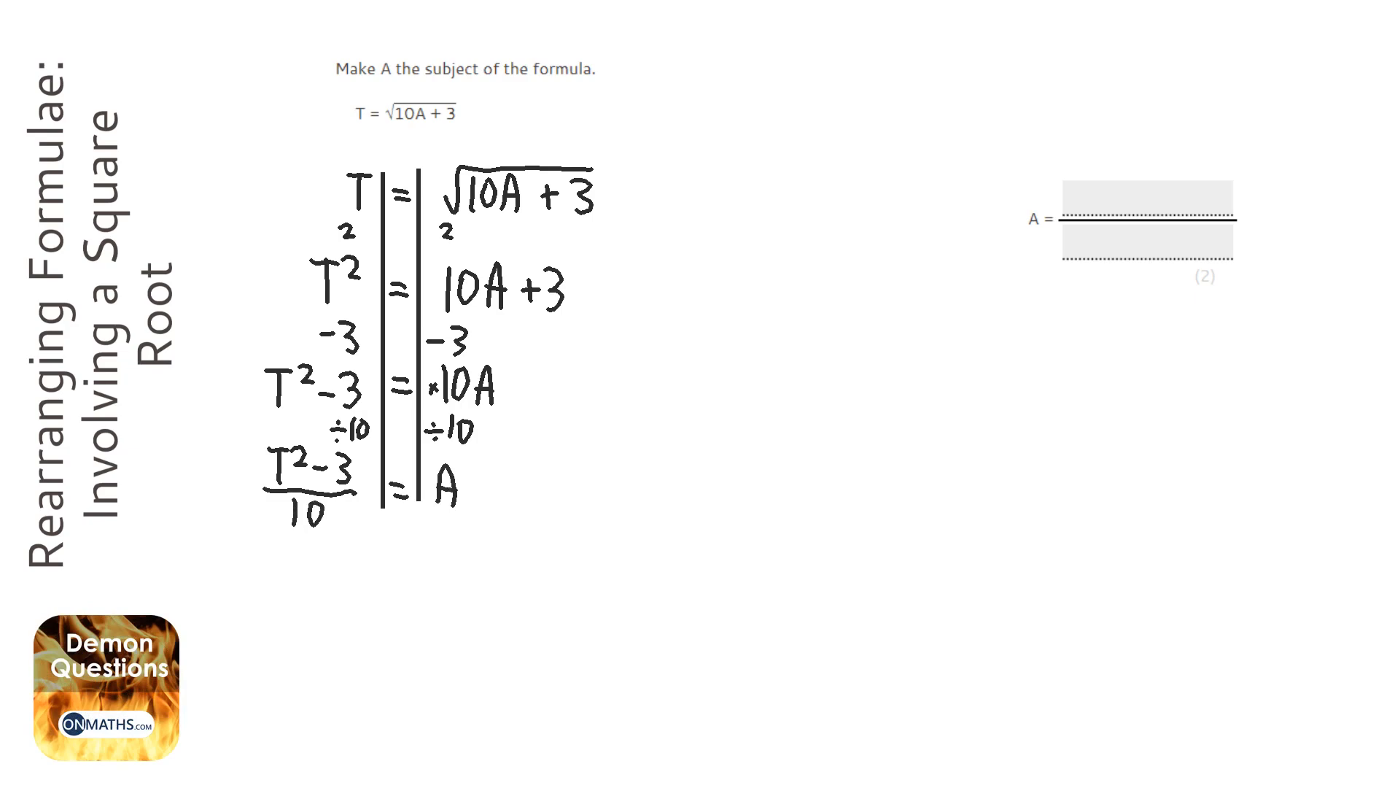
# - Write T² − 3 as the numerator in the answer box after A =
pyautogui.write('T')
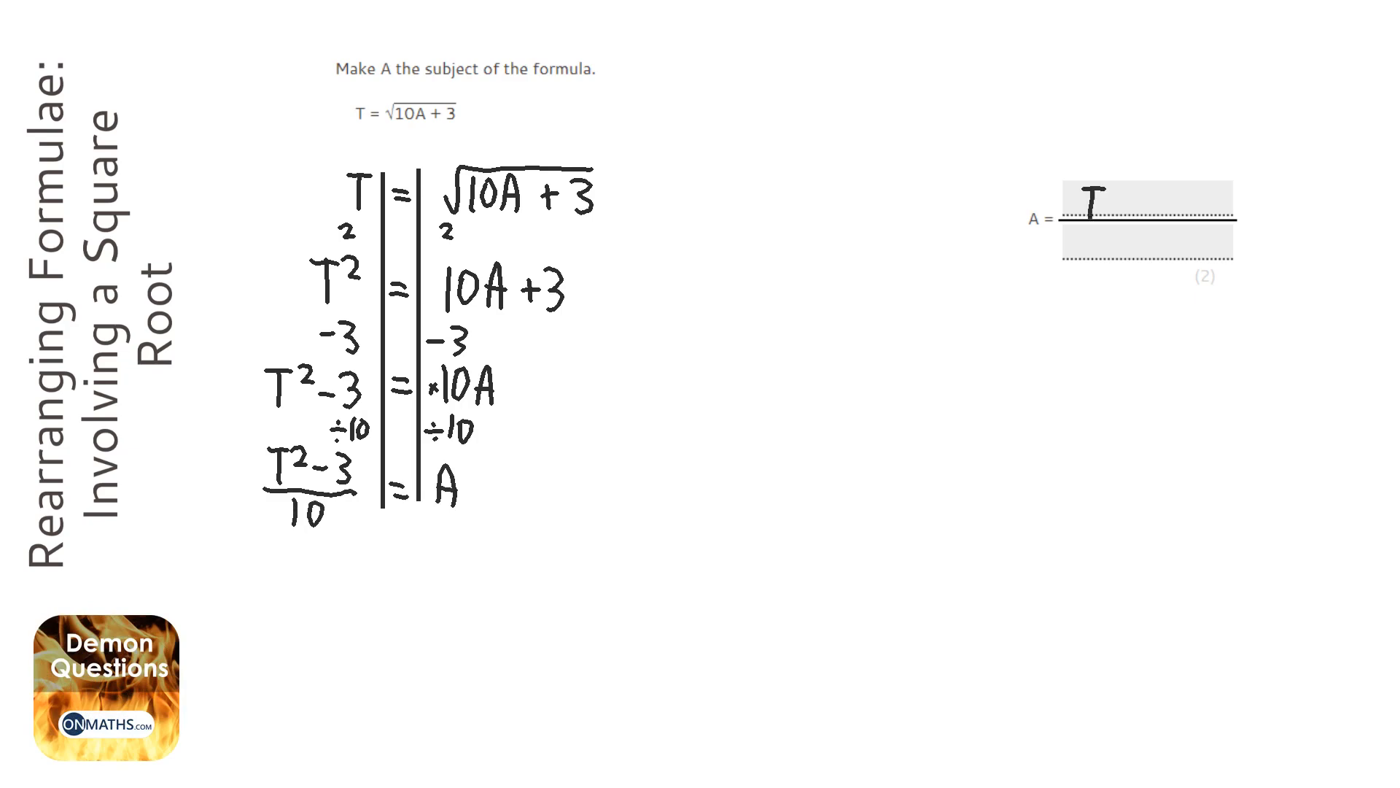
pyautogui.click(1144, 202)
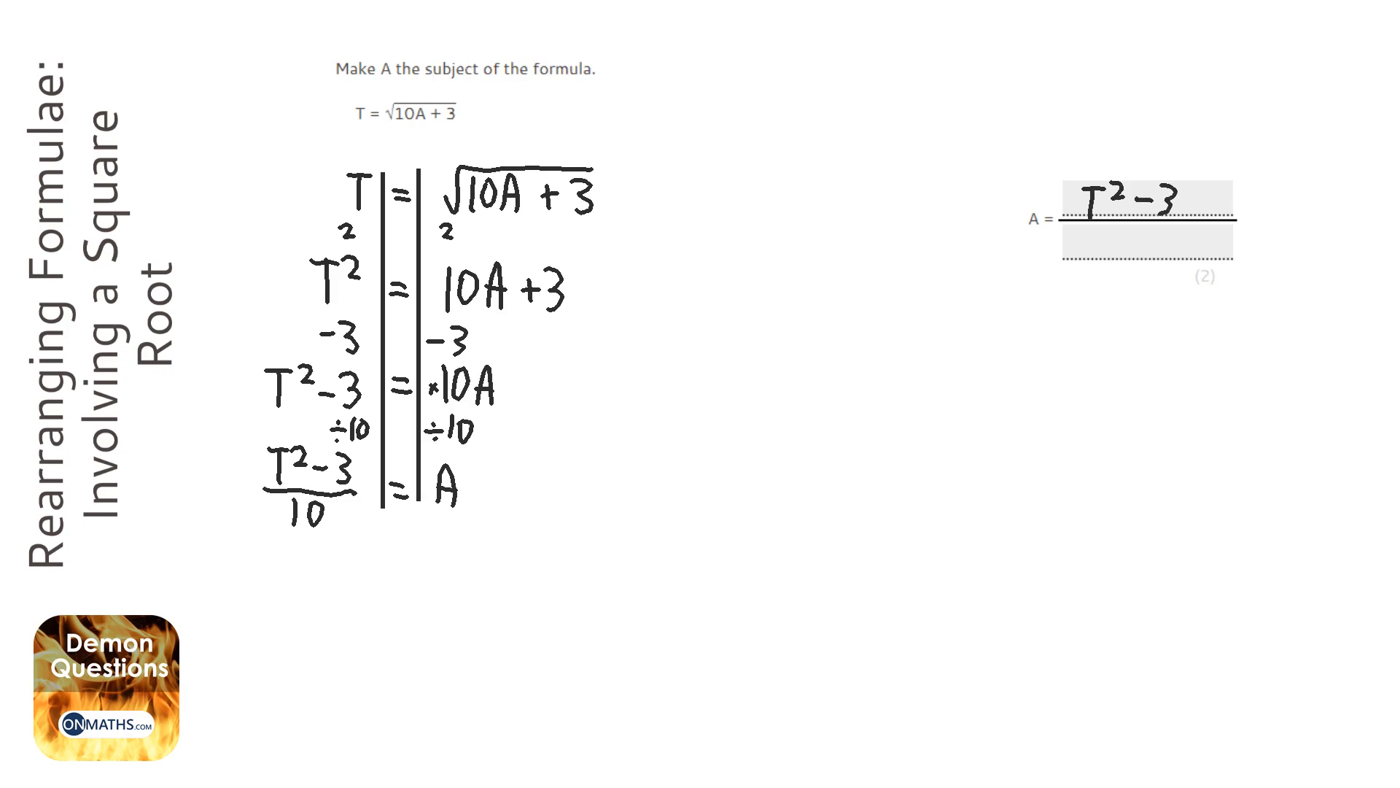